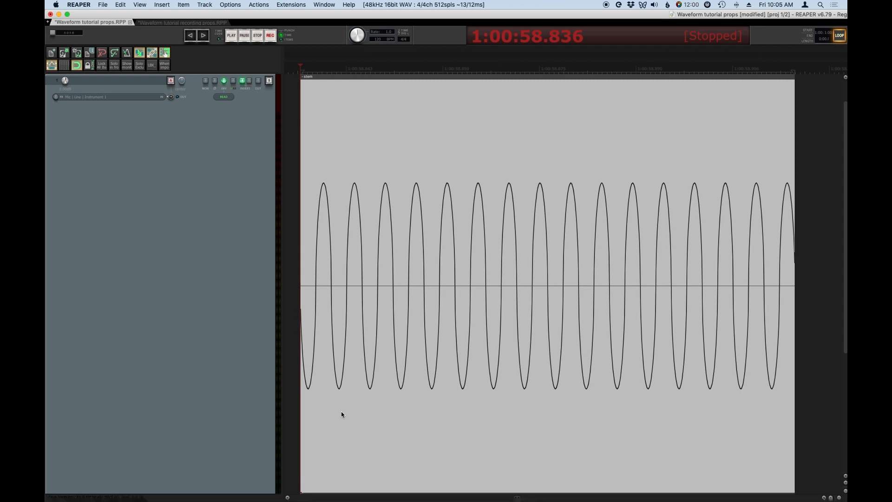
pyautogui.moveTo(364, 412)
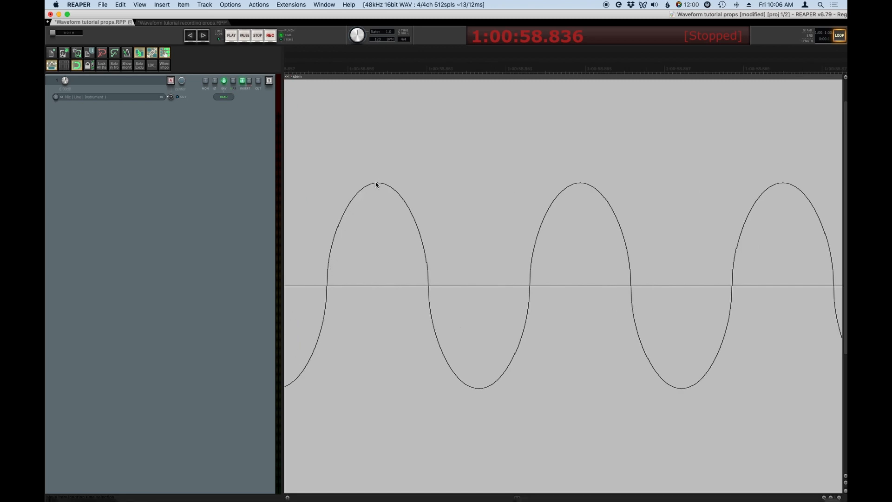
pyautogui.moveTo(383, 183)
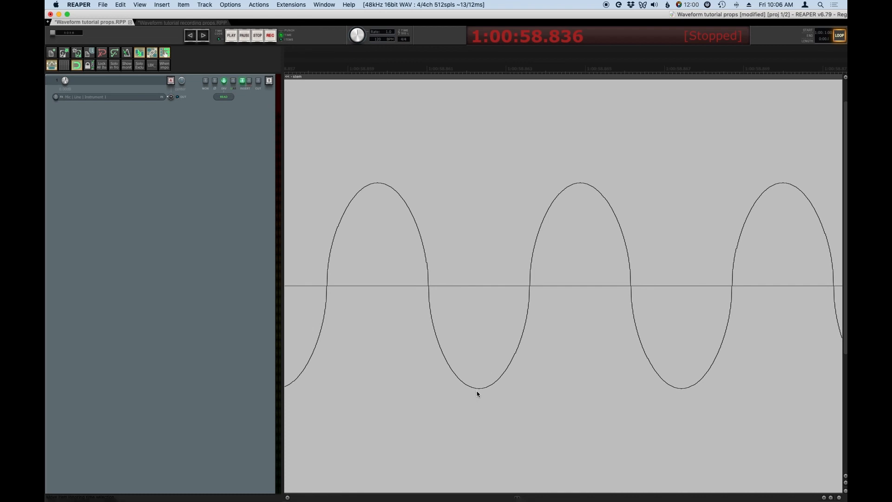
pyautogui.moveTo(401, 217)
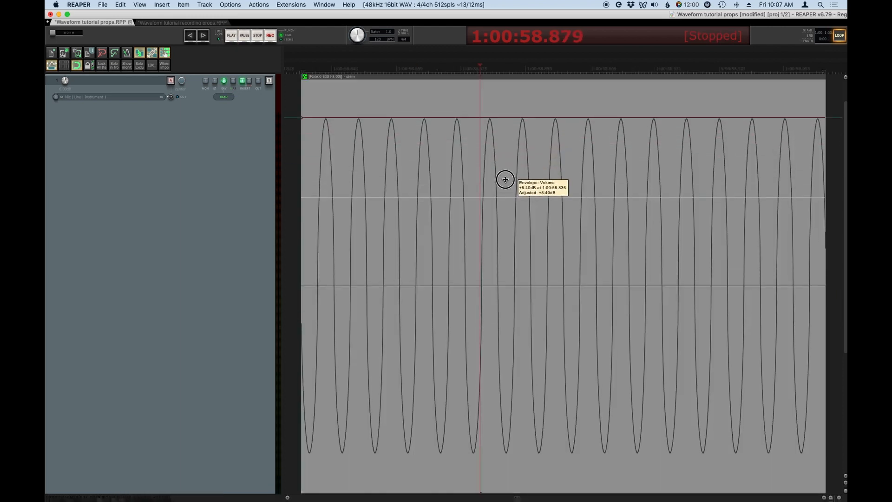
# Step: Lower the sine wave's volume envelope to about half height and play it back
pyautogui.click(231, 35)
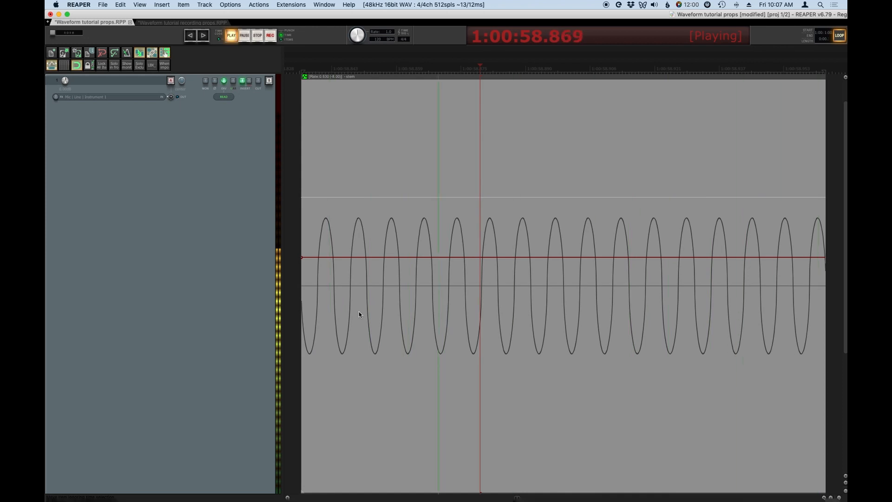
pyautogui.click(256, 35)
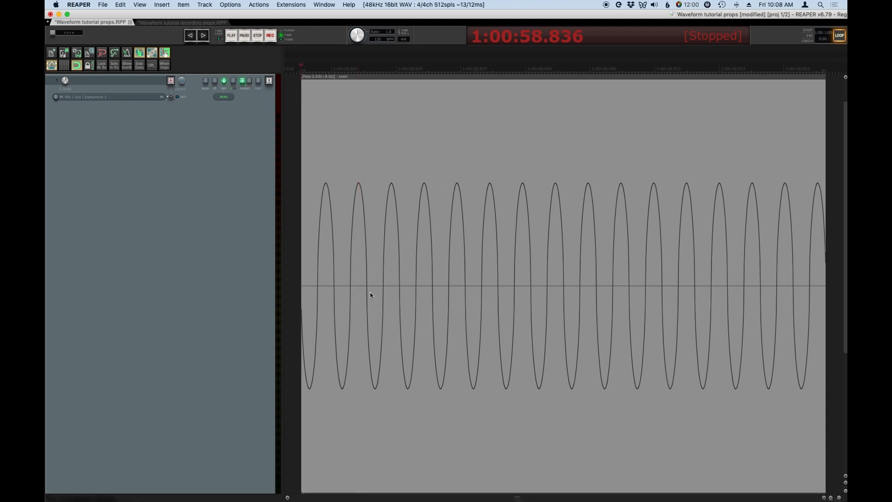
pyautogui.moveTo(327, 184)
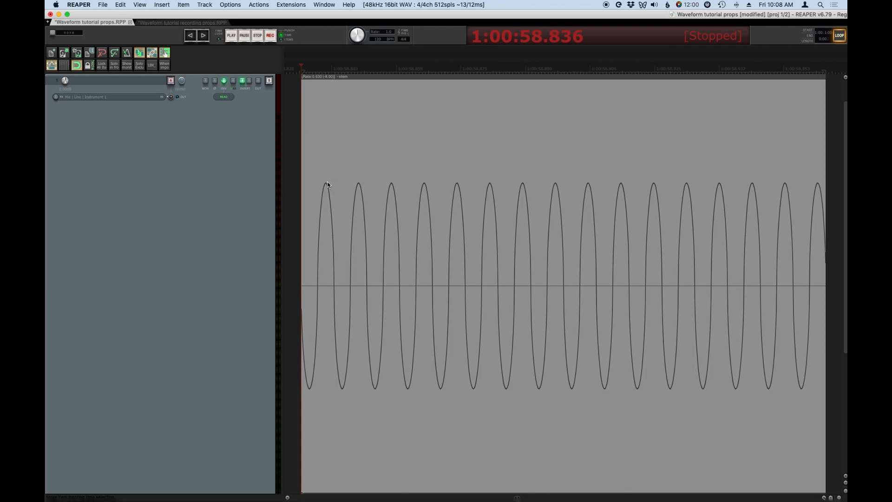
pyautogui.moveTo(327, 186)
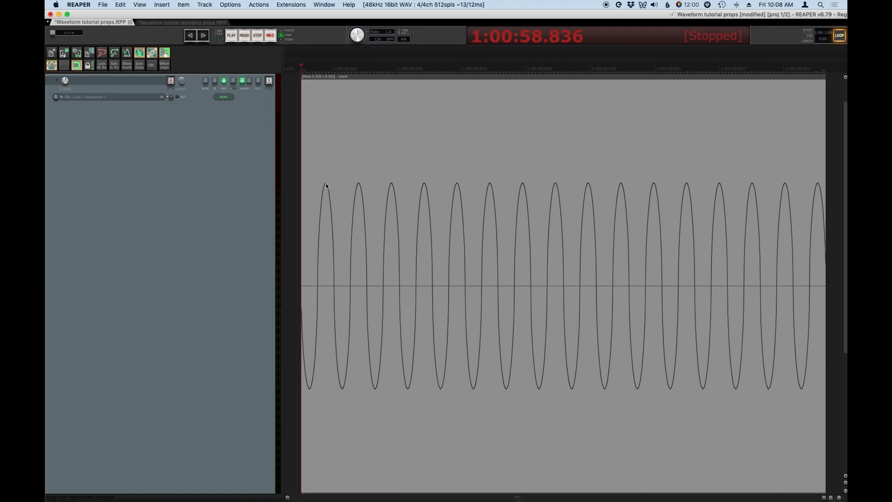
pyautogui.moveTo(336, 379)
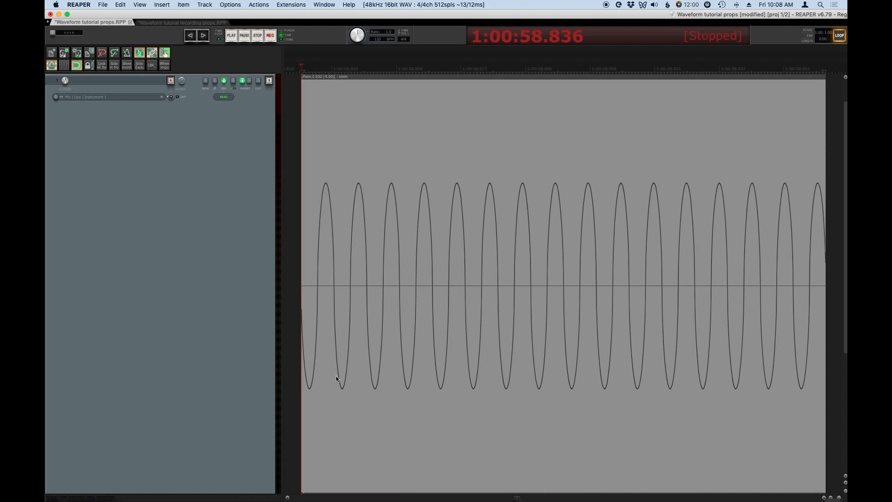
pyautogui.moveTo(343, 391)
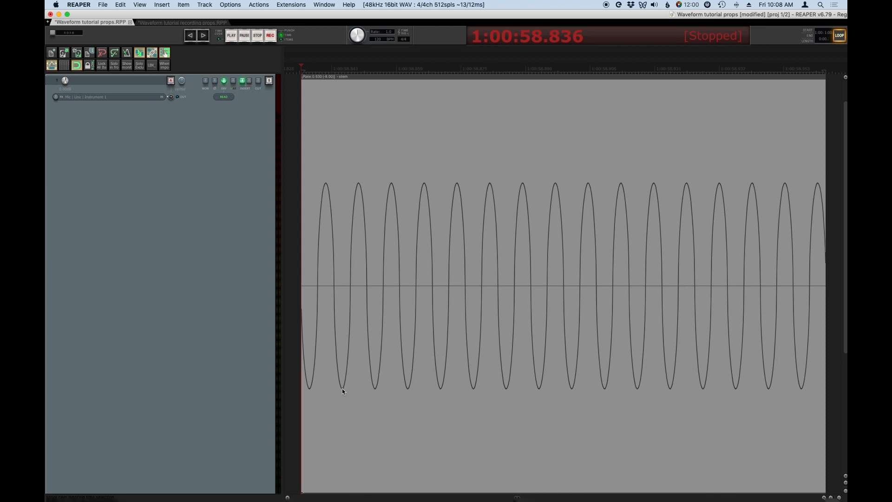
pyautogui.moveTo(435, 182)
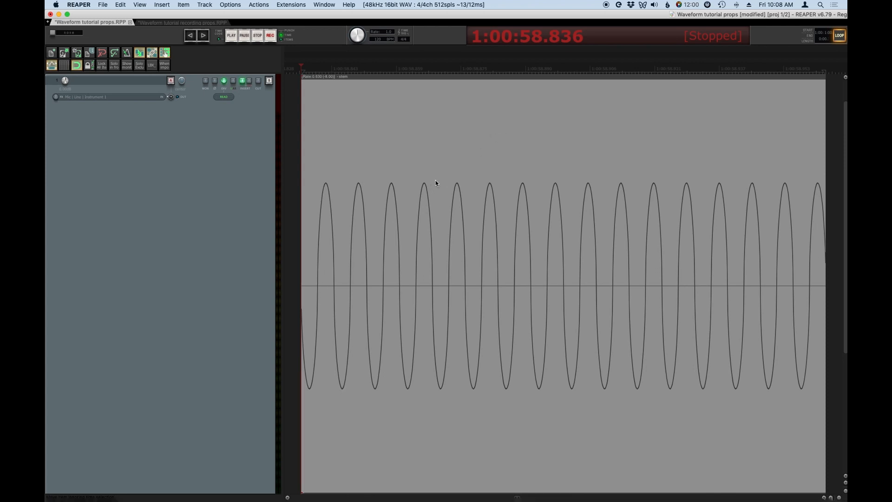
pyautogui.moveTo(792, 177)
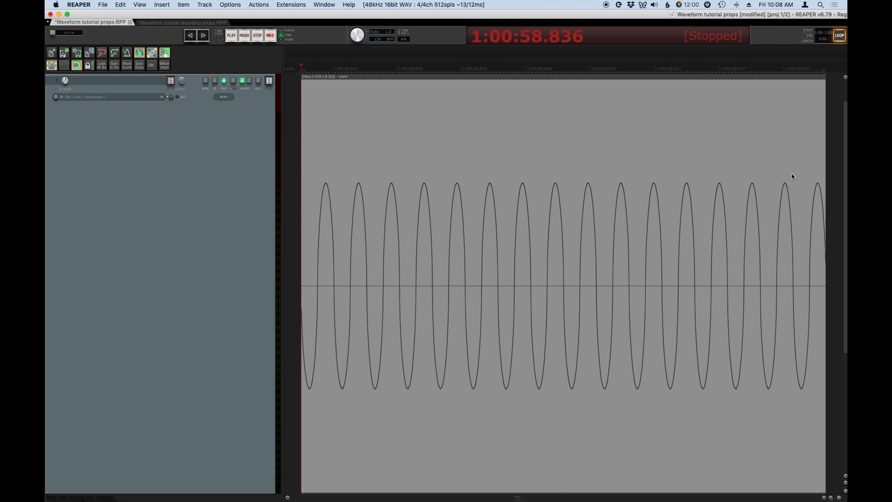
pyautogui.moveTo(788, 175)
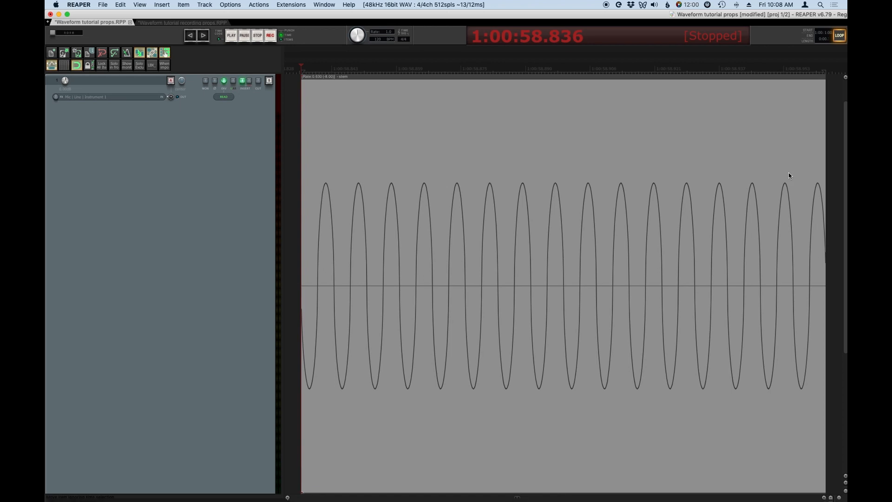
pyautogui.moveTo(350, 222)
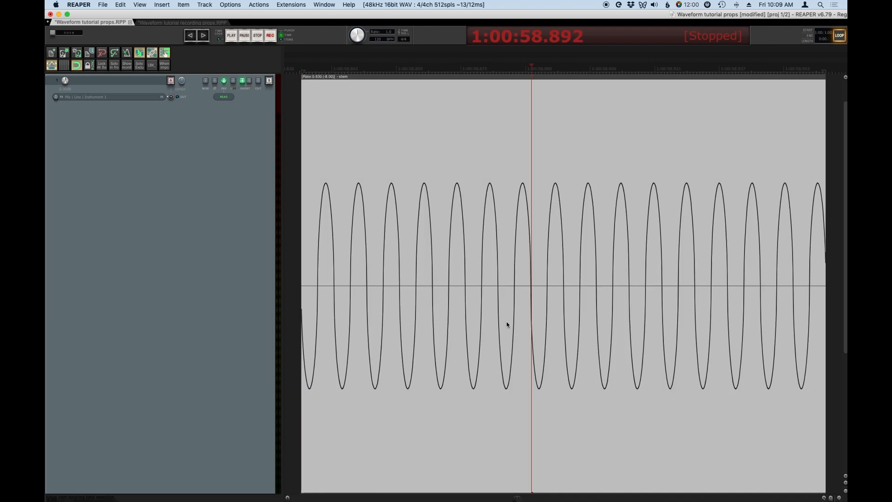
pyautogui.moveTo(317, 247)
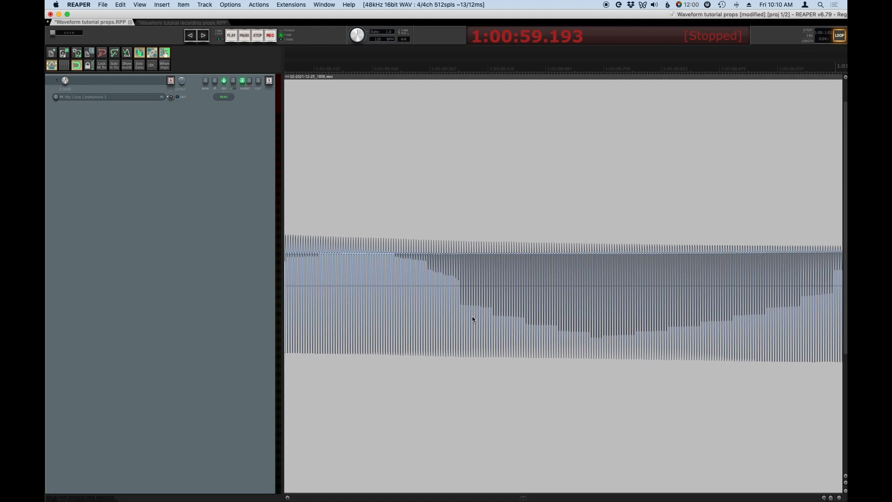
# Step: Play the dense recorded waveform item shown in the arrange view
pyautogui.click(230, 35)
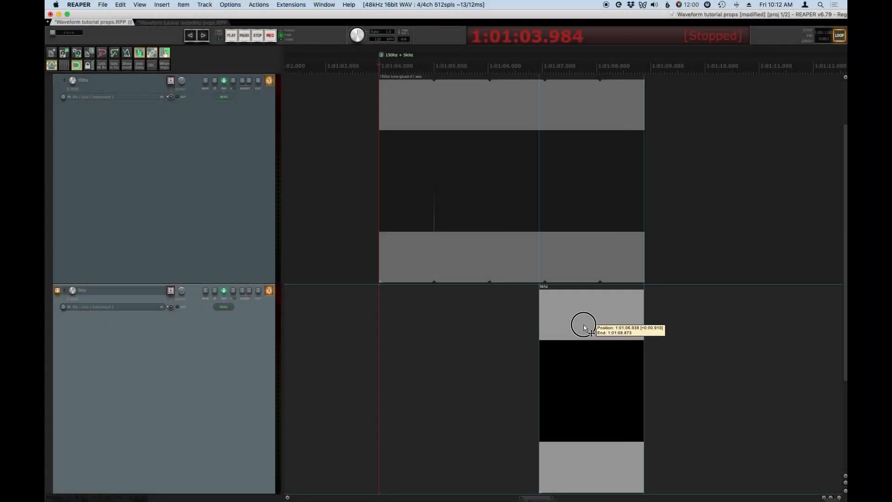
pyautogui.moveTo(363, 228)
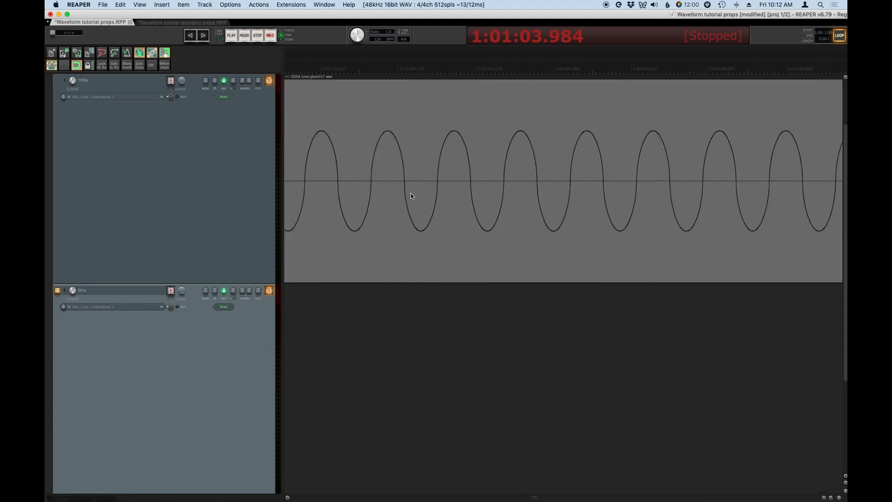
# Step: Play the 150 Hz and 5 kHz items together, then play the 220 Hz + 279 Hz project
pyautogui.click(231, 36)
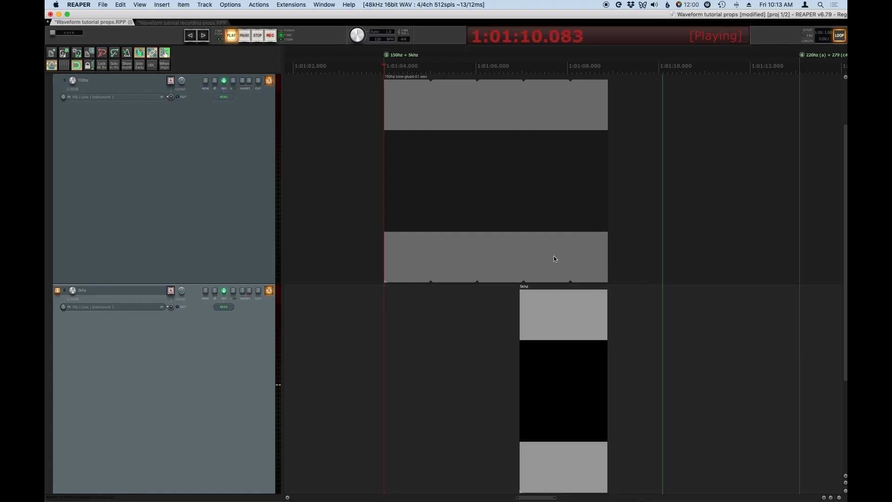
pyautogui.click(257, 35)
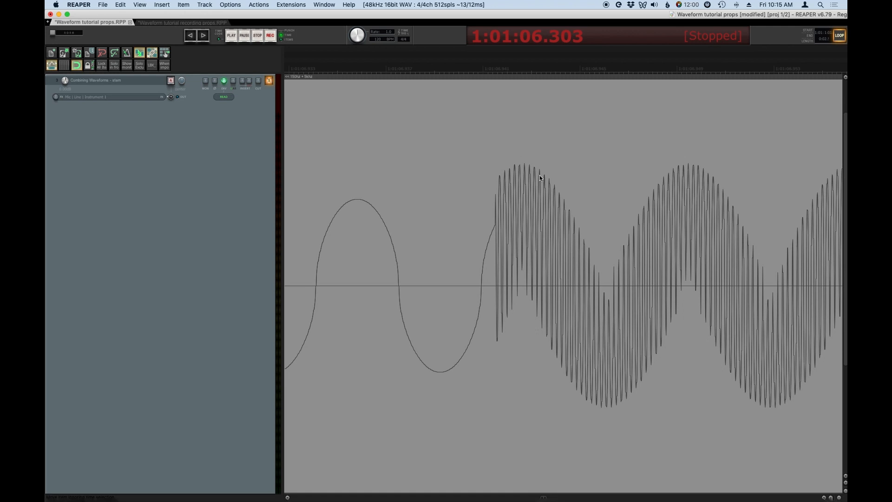
pyautogui.moveTo(499, 182)
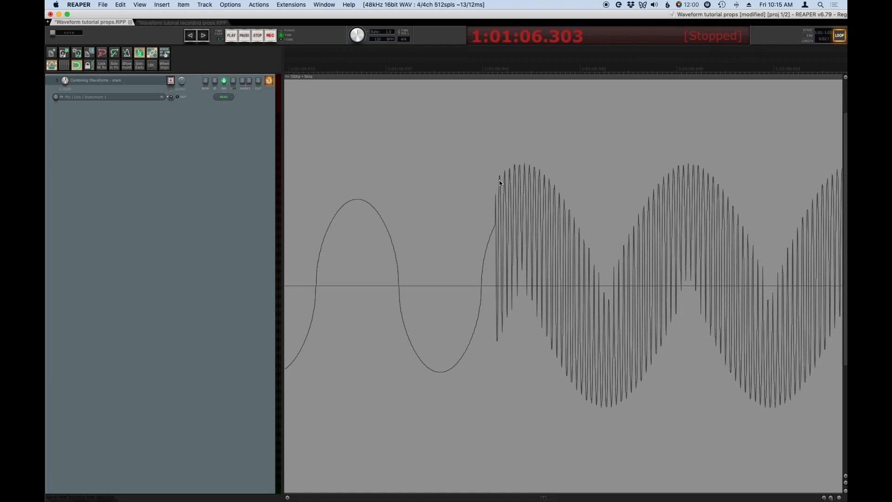
pyautogui.click(230, 35)
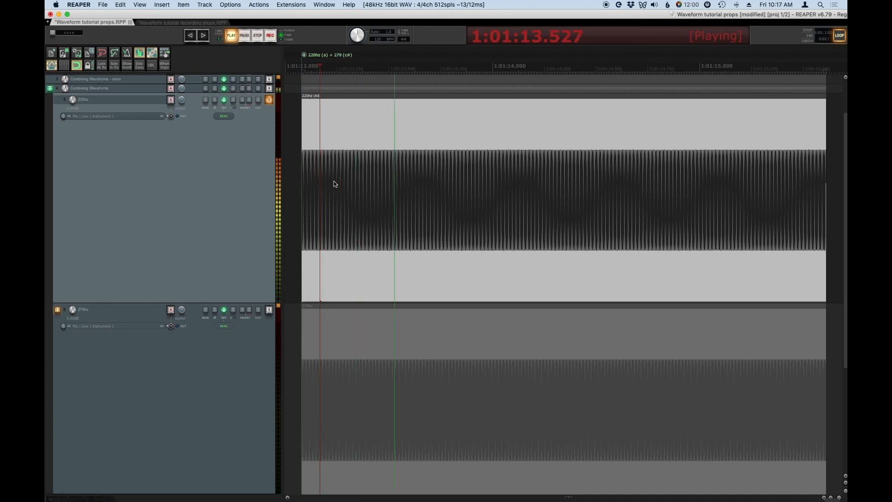
# Step: Solo the 279 Hz tone track during playback, then stop
pyautogui.click(268, 309)
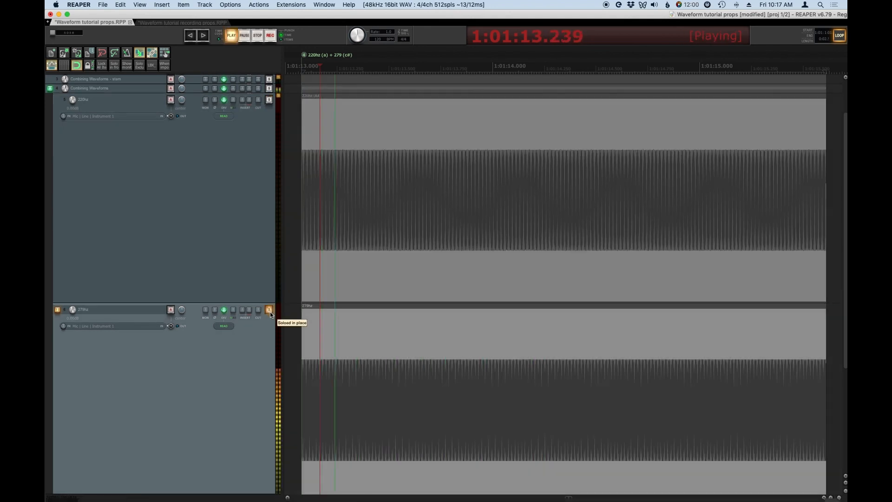
pyautogui.click(256, 35)
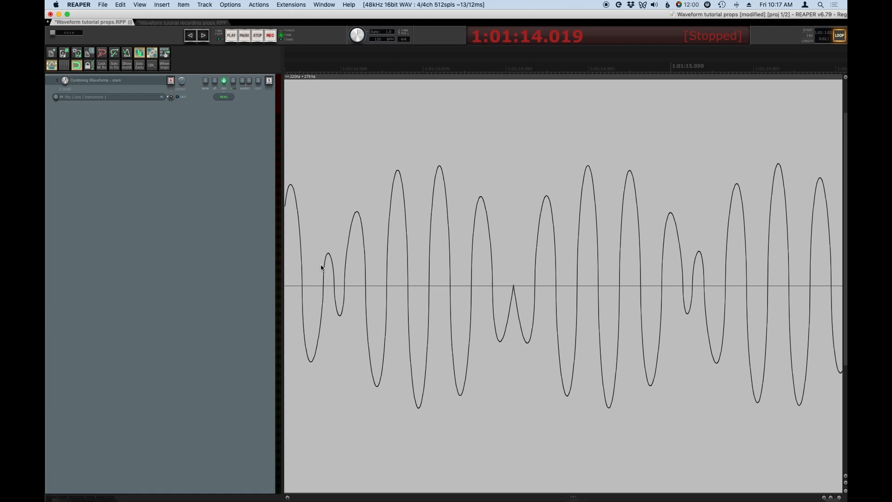
pyautogui.moveTo(342, 314)
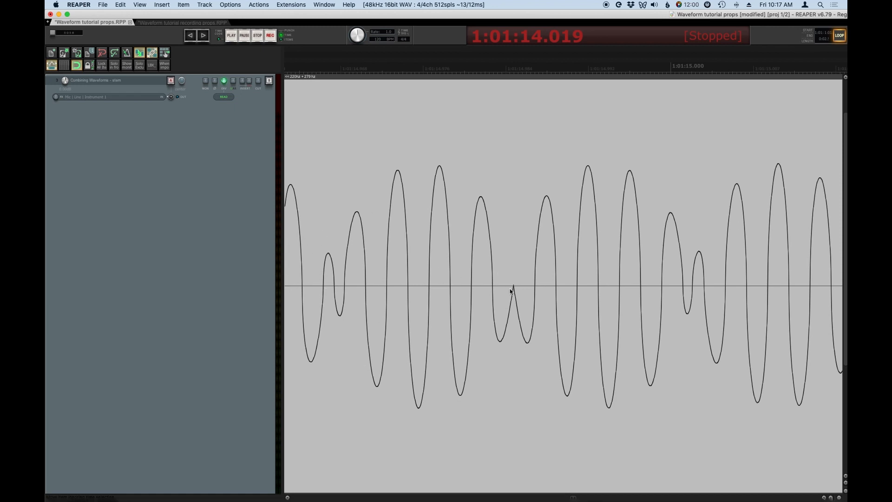
pyautogui.moveTo(374, 293)
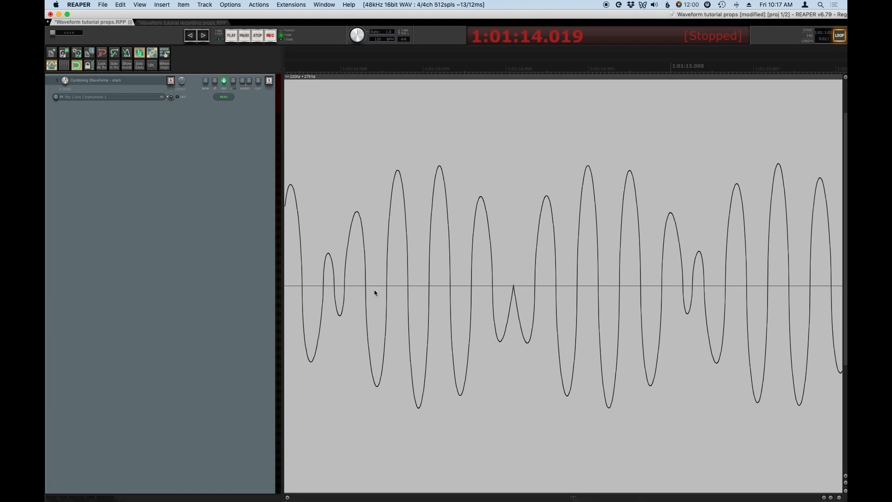
pyautogui.moveTo(652, 350)
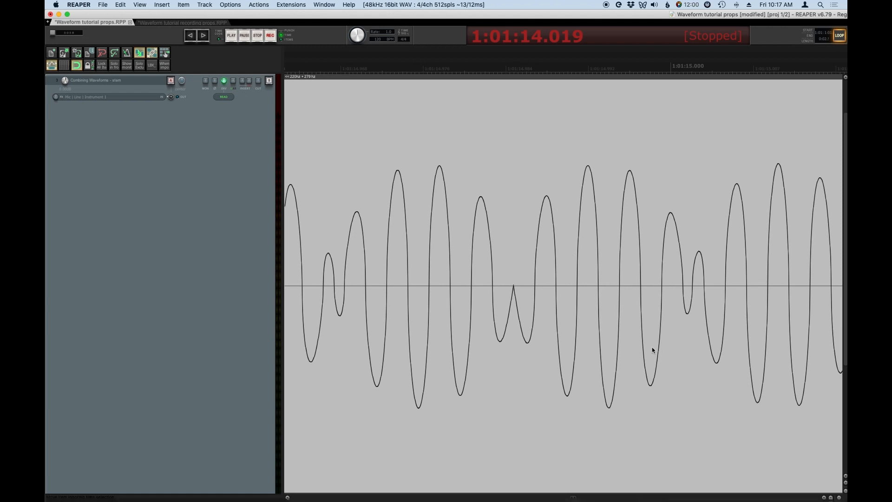
# Step: Play the zoomed 220 Hz + 279 Hz Combining Waveform item
pyautogui.click(231, 34)
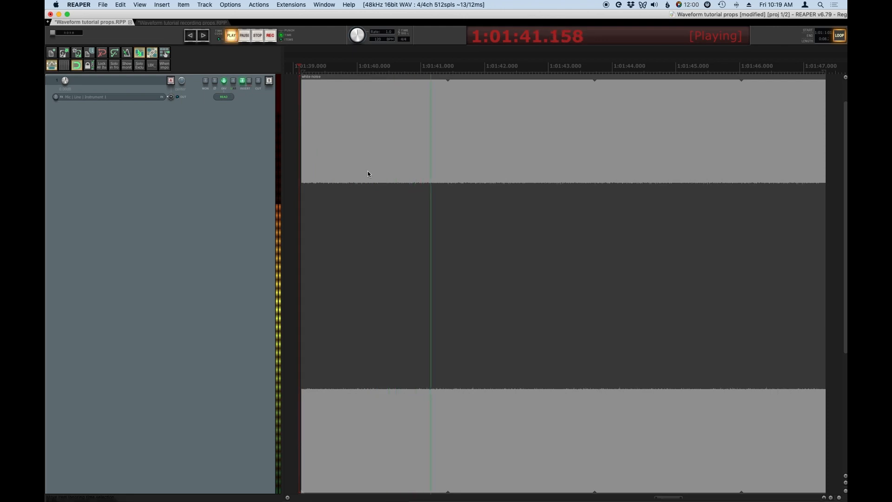
# Step: Stop playback of the white noise item
pyautogui.click(257, 35)
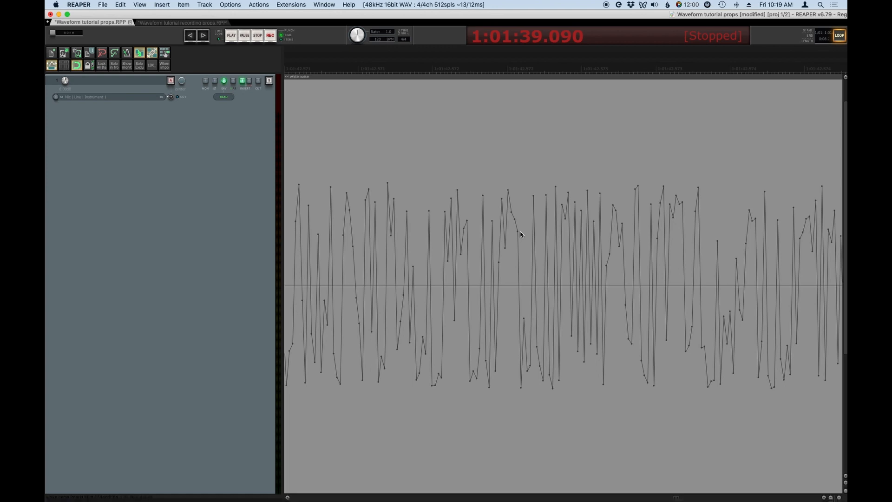
pyautogui.moveTo(438, 380)
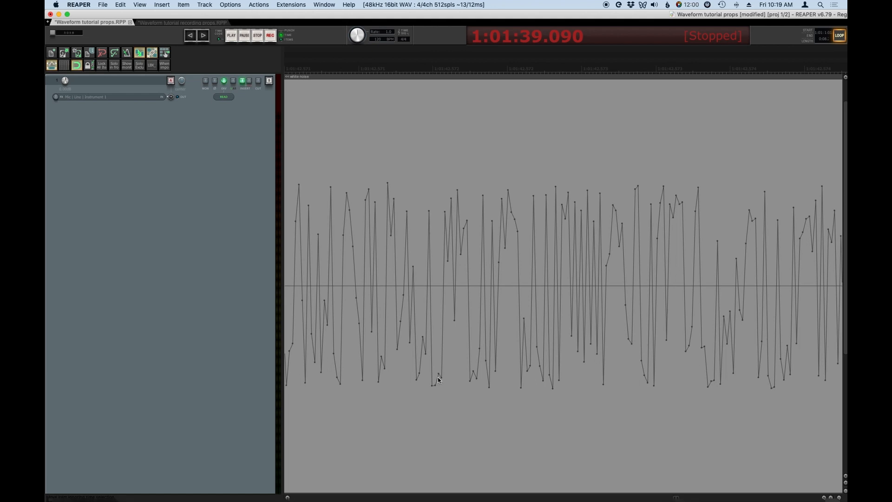
pyautogui.moveTo(378, 397)
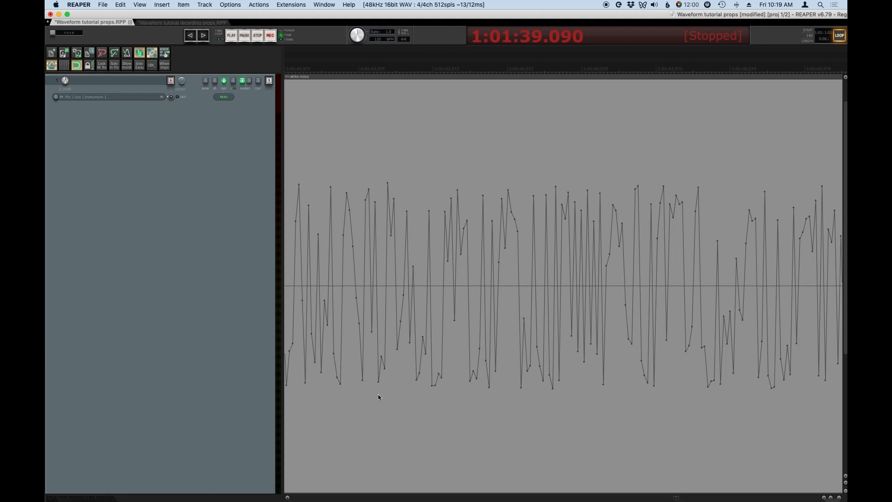
pyautogui.moveTo(334, 233)
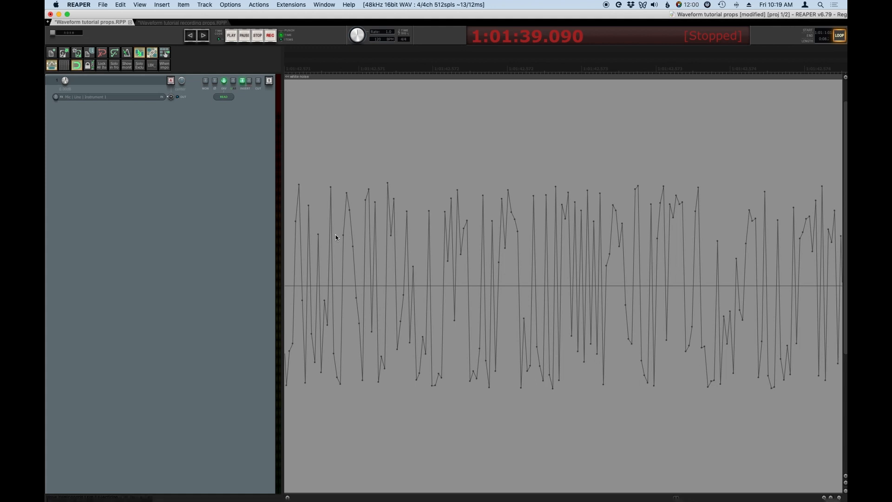
pyautogui.moveTo(400, 232)
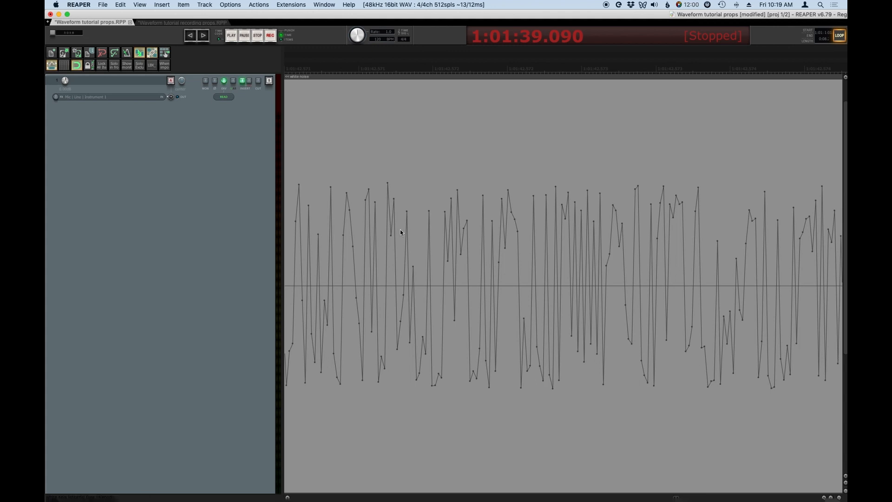
pyautogui.moveTo(406, 225)
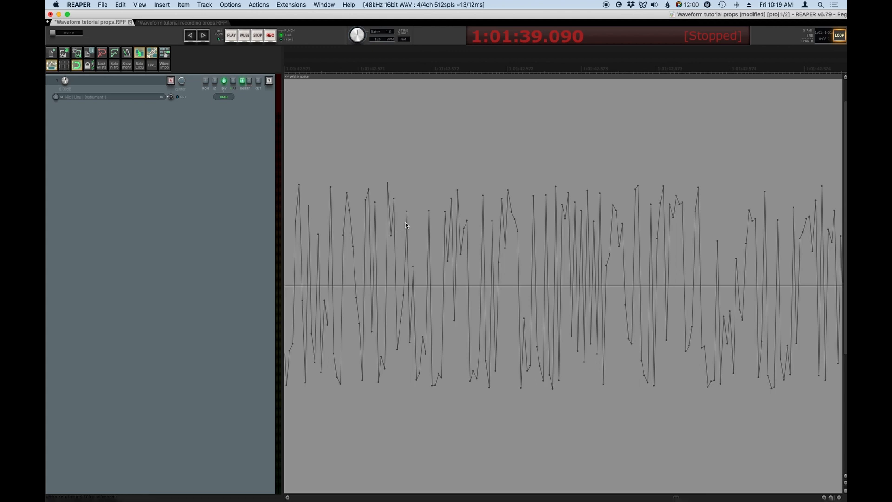
pyautogui.moveTo(300, 211)
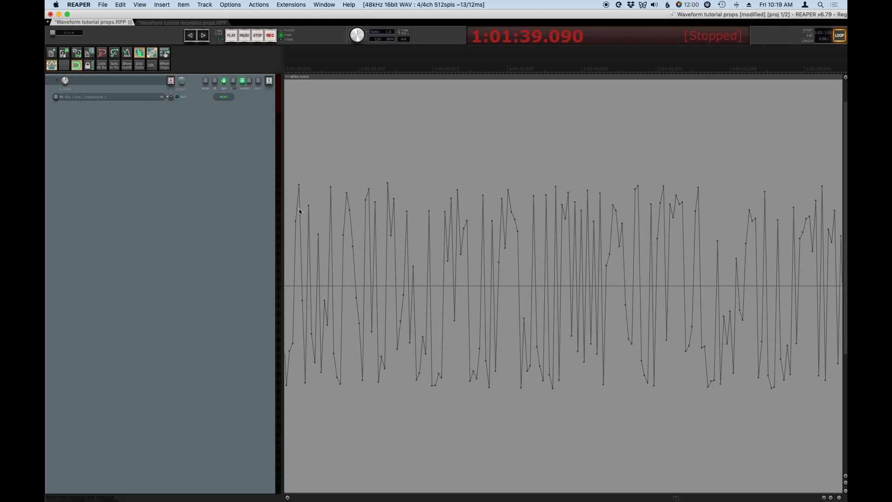
pyautogui.moveTo(310, 272)
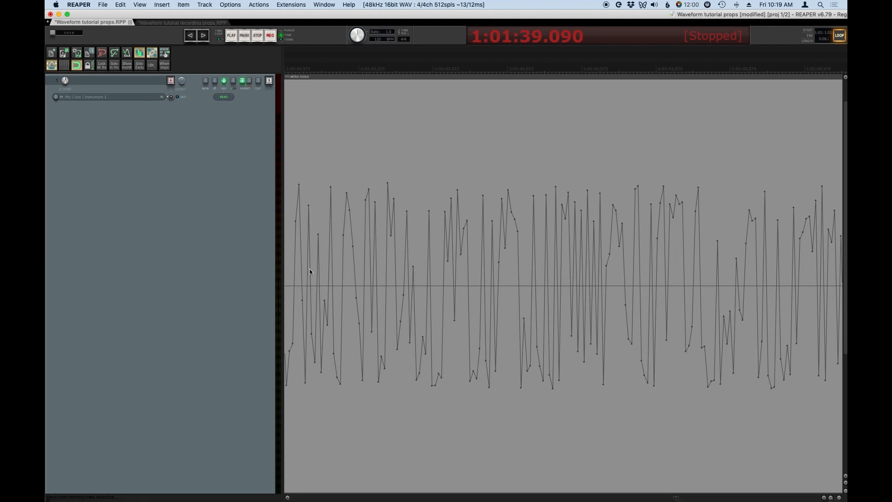
pyautogui.moveTo(323, 220)
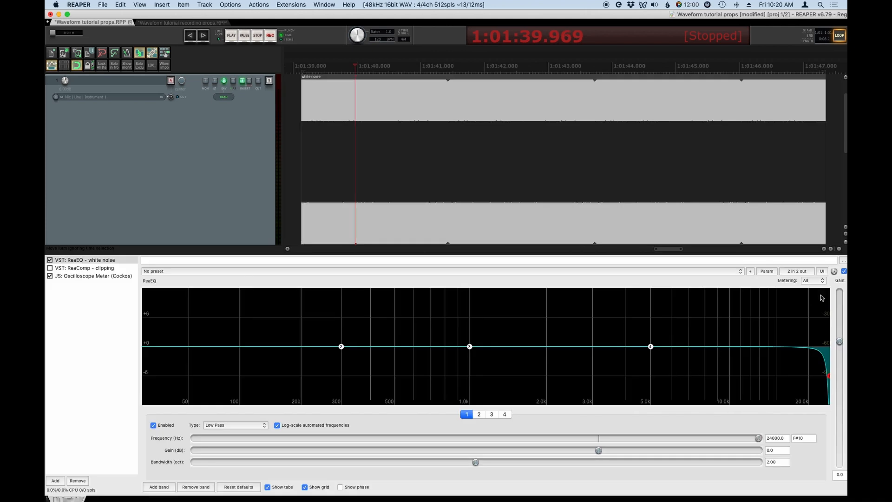
# Step: Start playback with the Odd Harmonics folder tracks in view
pyautogui.click(230, 35)
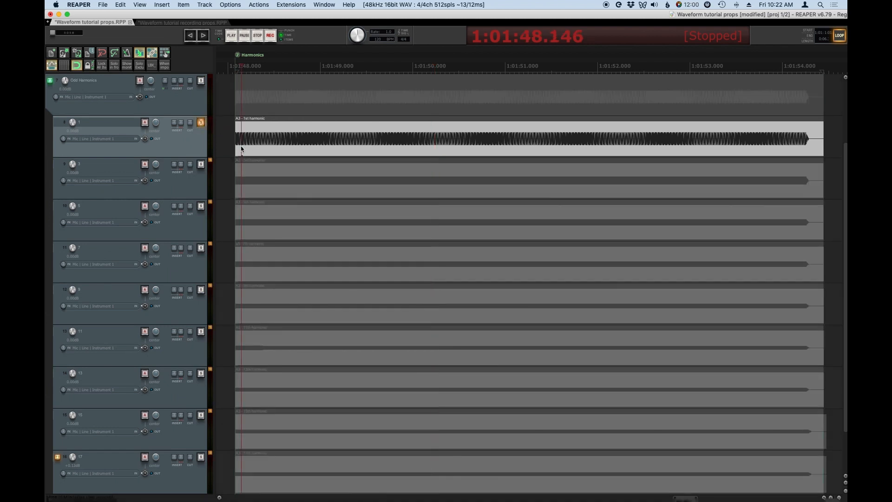
# Step: Play the zoomed Odd Harmonics stem above the 1st and 3rd harmonic tracks
pyautogui.click(231, 34)
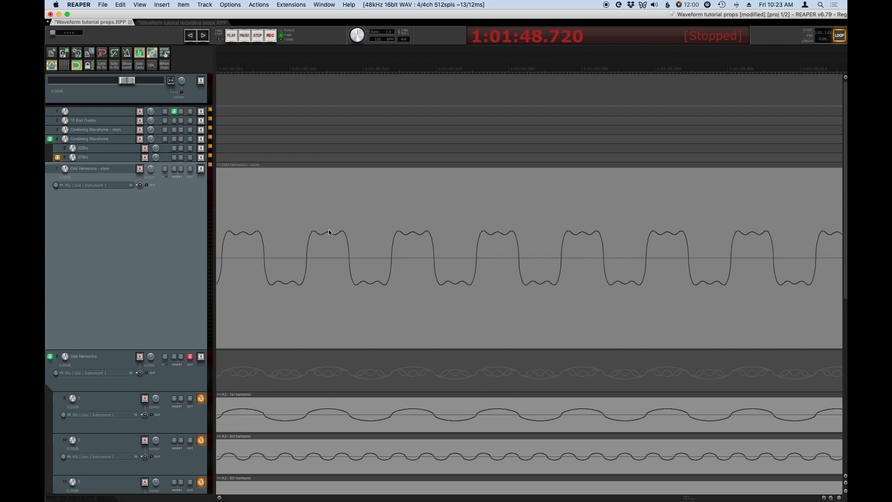
# Step: Scroll through the odd harmonic tracks and play them together, then stop
pyautogui.scroll(-3)
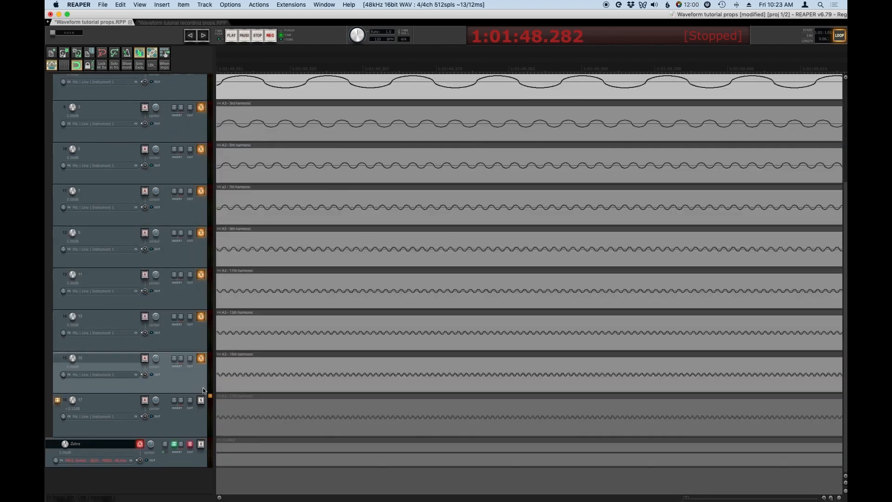
pyautogui.click(230, 35)
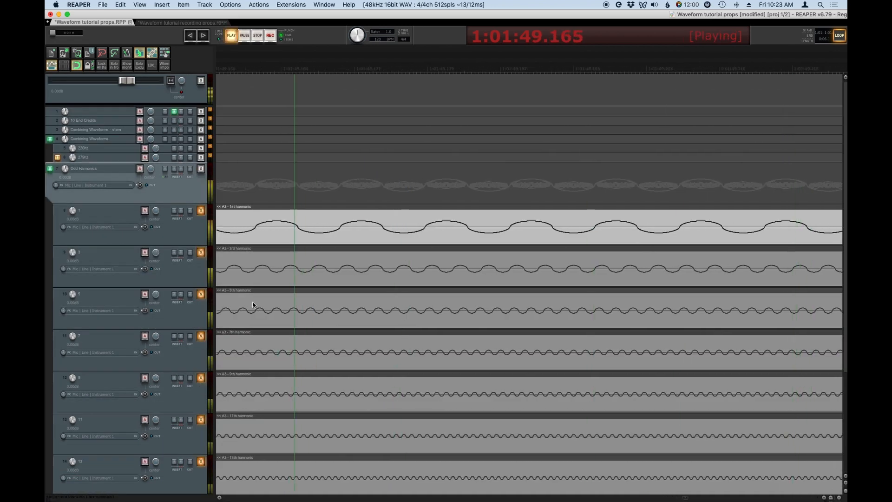
pyautogui.click(256, 35)
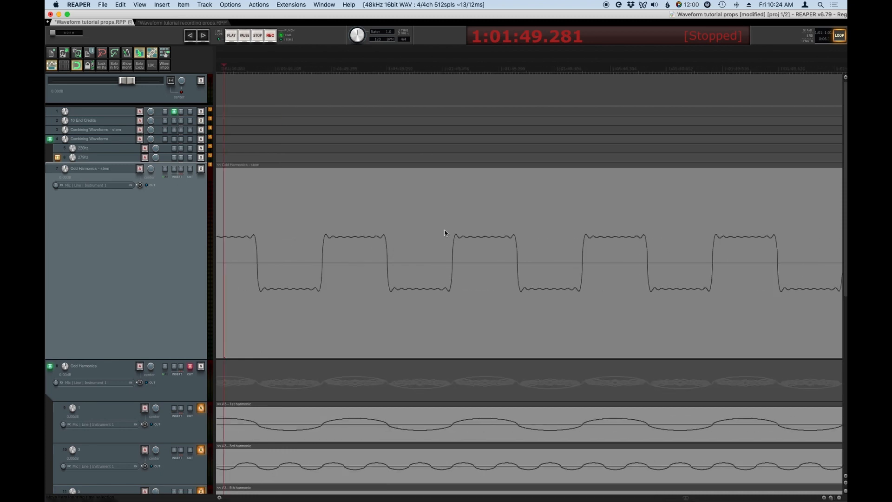
pyautogui.moveTo(471, 238)
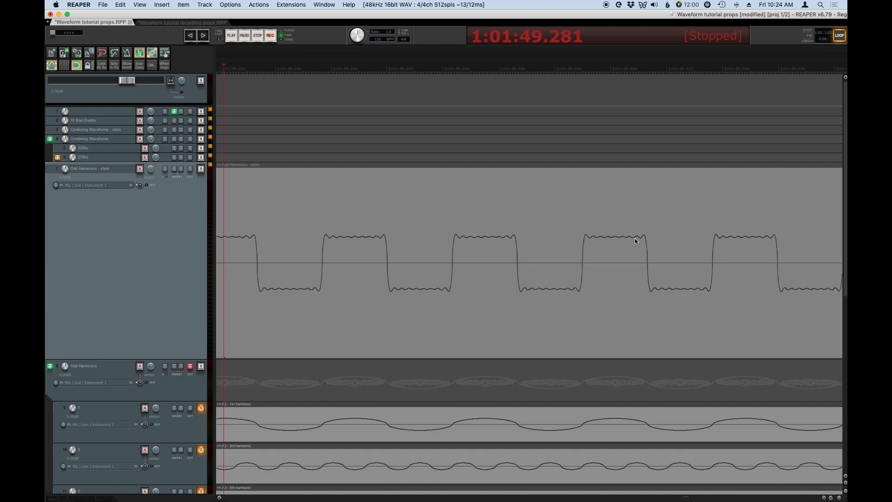
pyautogui.moveTo(633, 266)
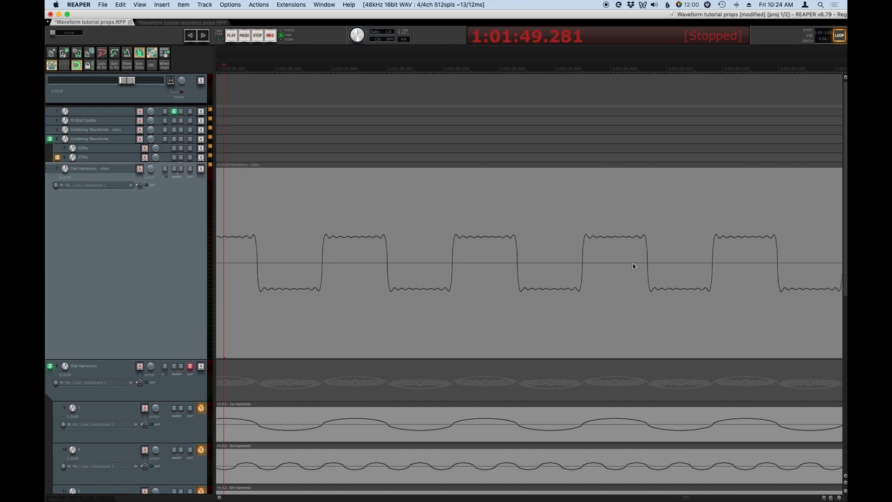
pyautogui.moveTo(635, 309)
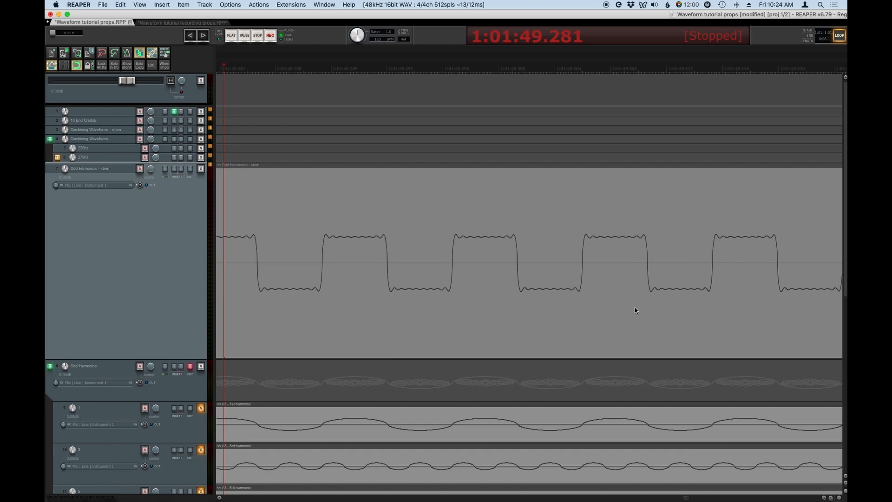
pyautogui.moveTo(641, 307)
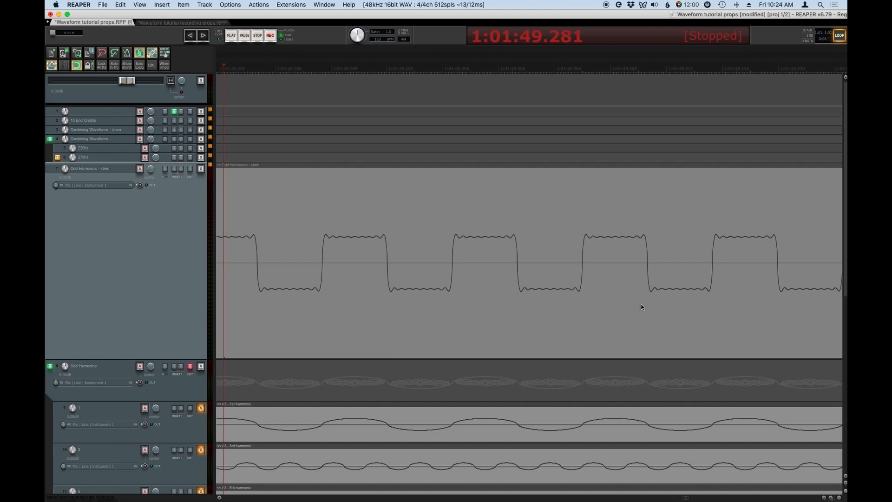
pyautogui.moveTo(649, 305)
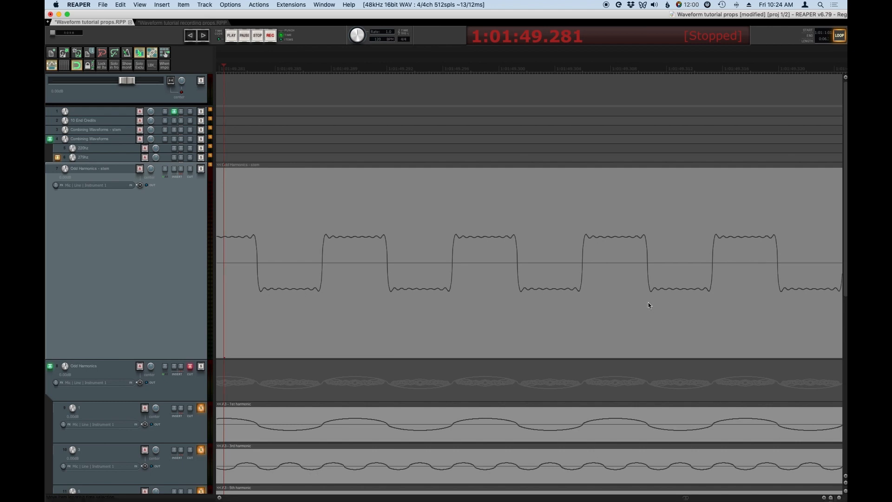
pyautogui.moveTo(763, 314)
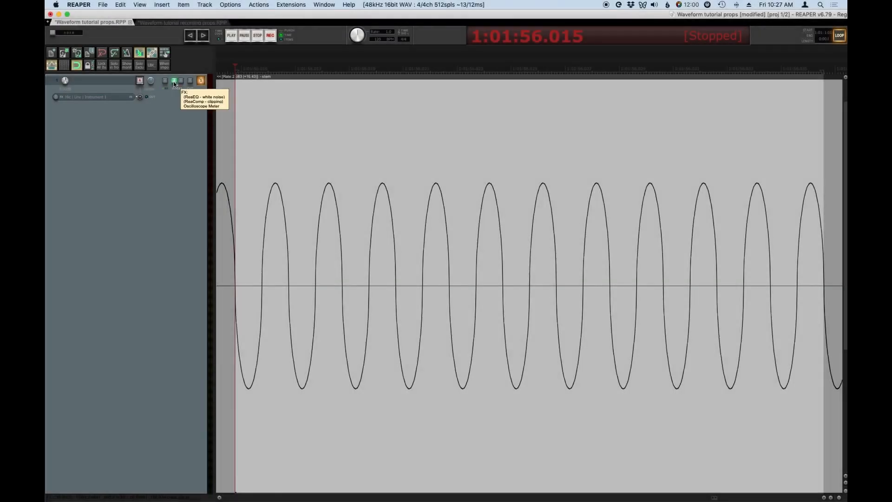
# Step: Show the sine track's FX chain with the band-pass ReaEQ, then close it
pyautogui.click(174, 80)
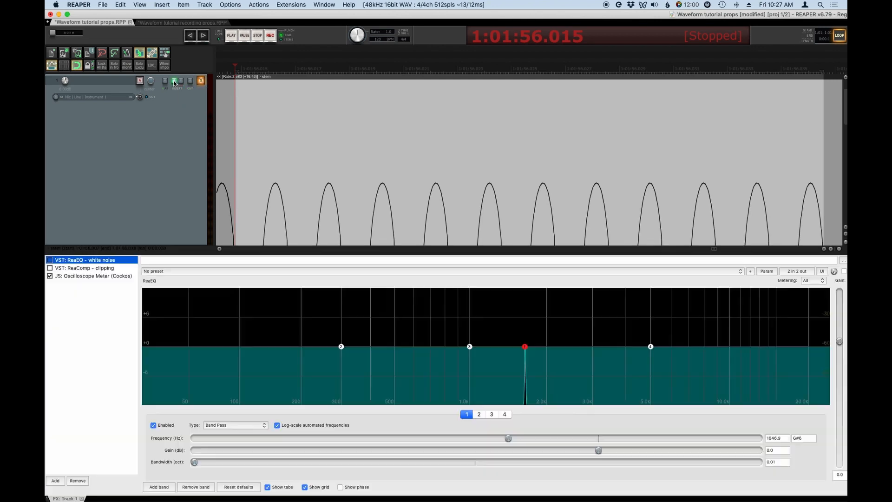
pyautogui.click(93, 276)
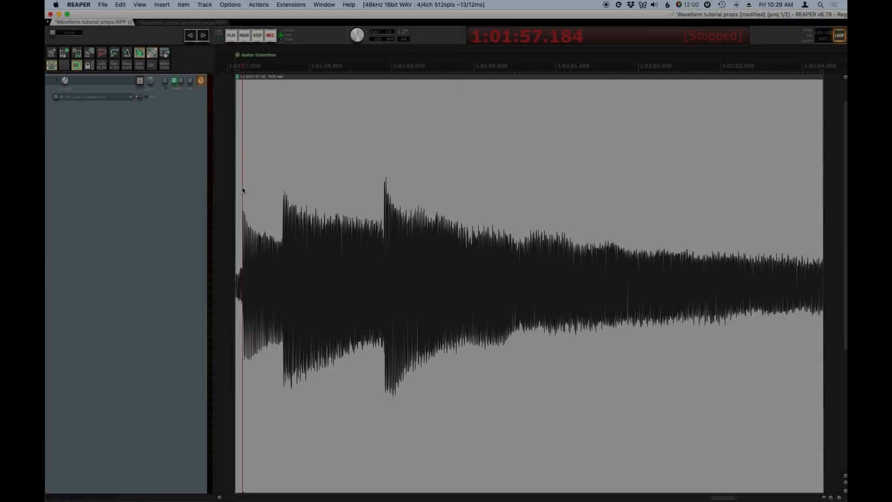
# Step: Play the clean guitar recording for a few seconds, then stop playback
pyautogui.click(231, 35)
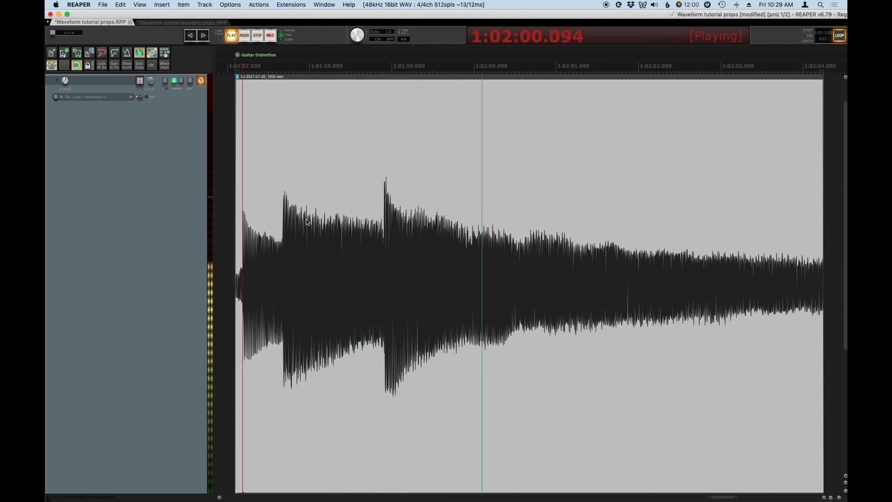
pyautogui.click(257, 35)
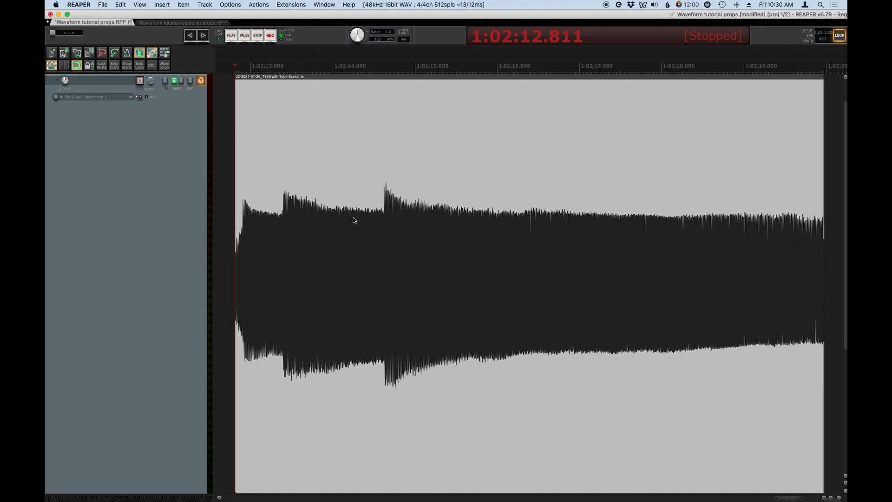
# Step: Play the Tube Screamer guitar take briefly, then stop playback
pyautogui.click(230, 34)
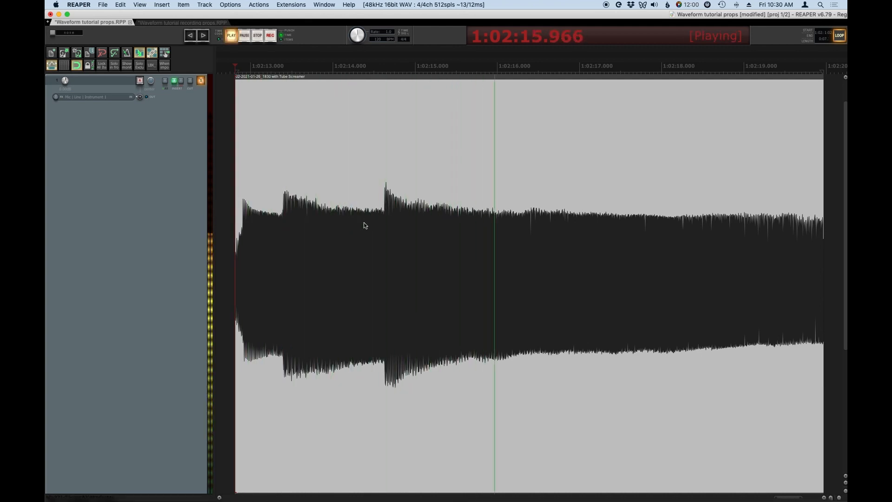
pyautogui.click(257, 35)
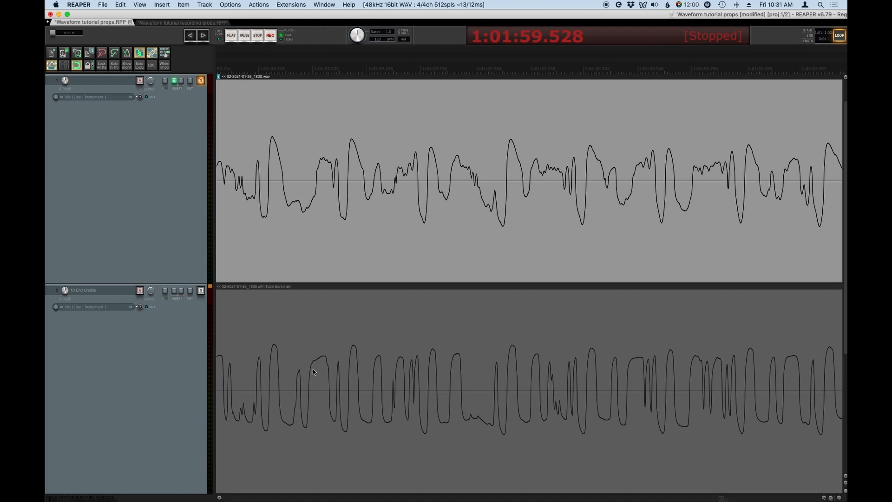
pyautogui.moveTo(320, 163)
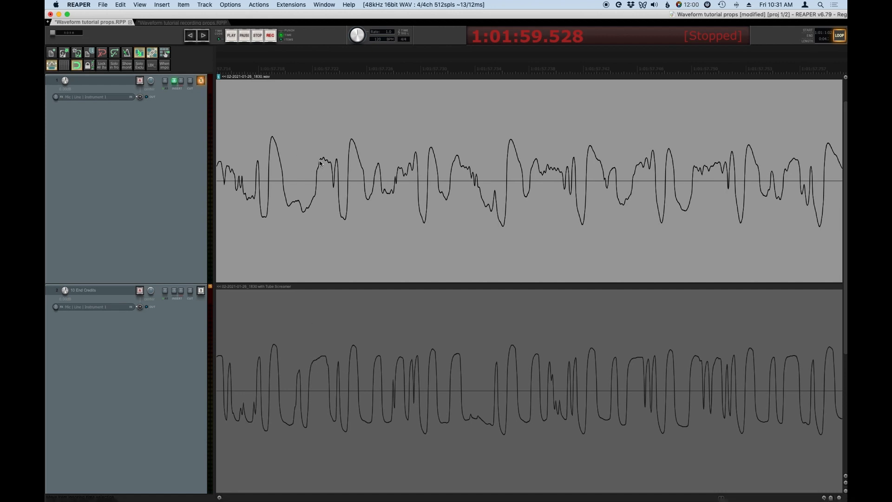
pyautogui.moveTo(327, 160)
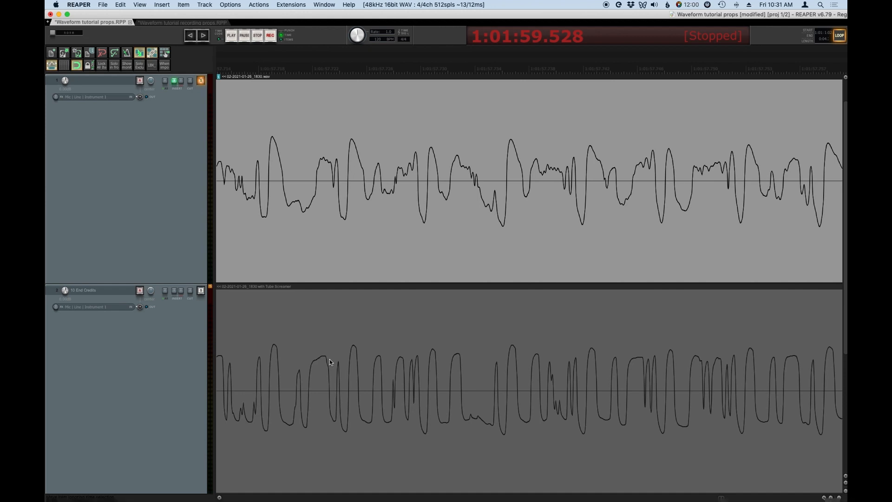
pyautogui.moveTo(631, 362)
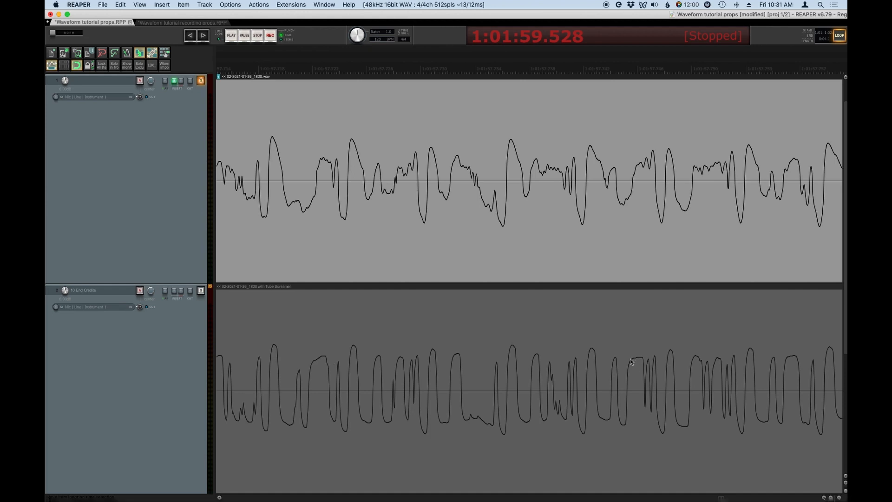
pyautogui.moveTo(639, 365)
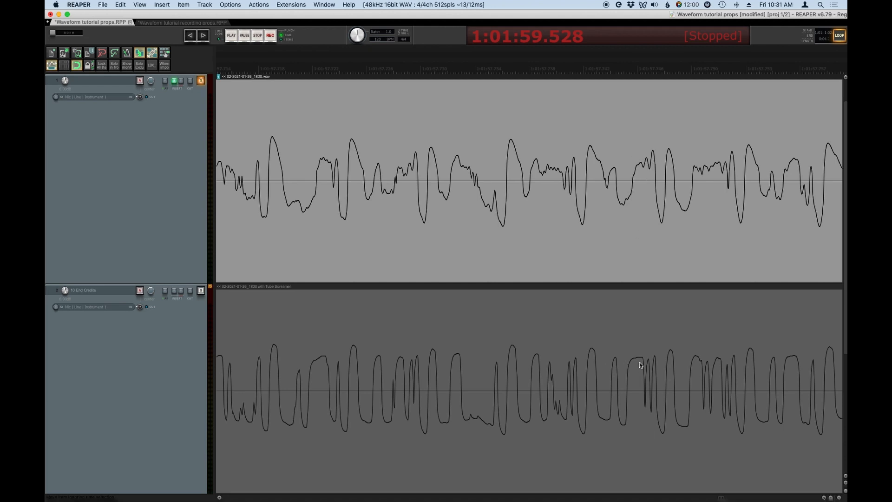
pyautogui.moveTo(641, 454)
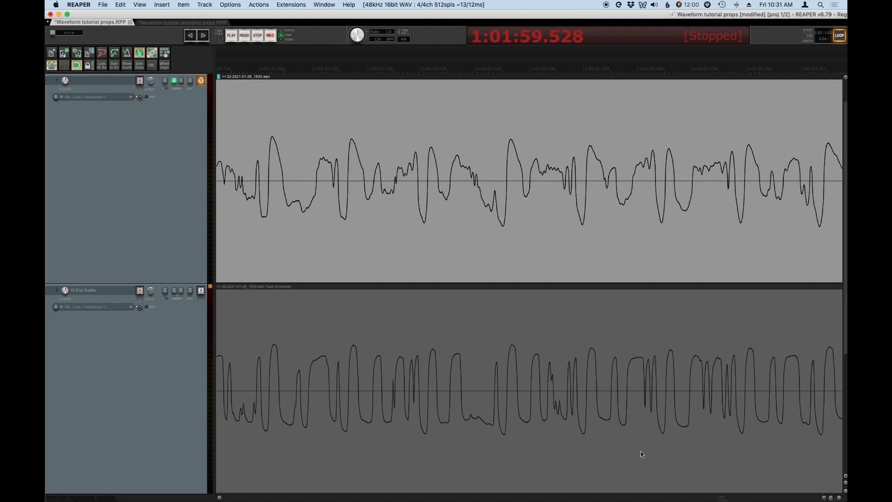
pyautogui.moveTo(620, 459)
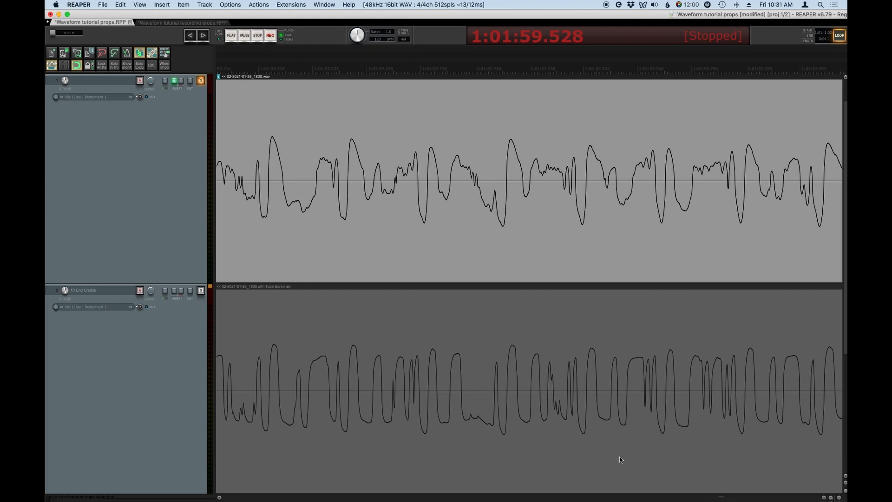
pyautogui.moveTo(523, 416)
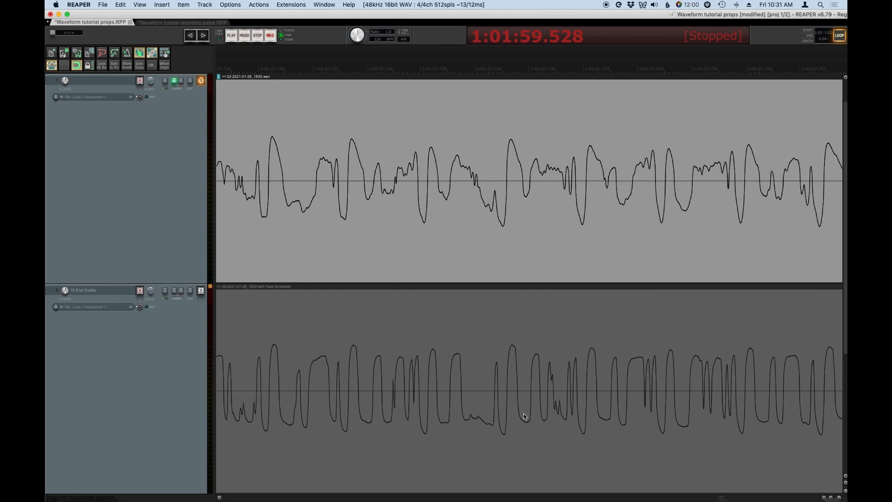
pyautogui.moveTo(518, 410)
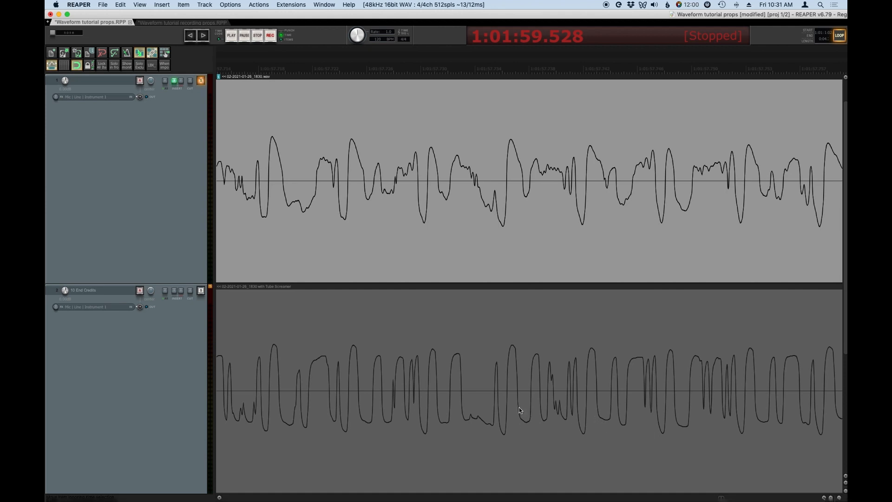